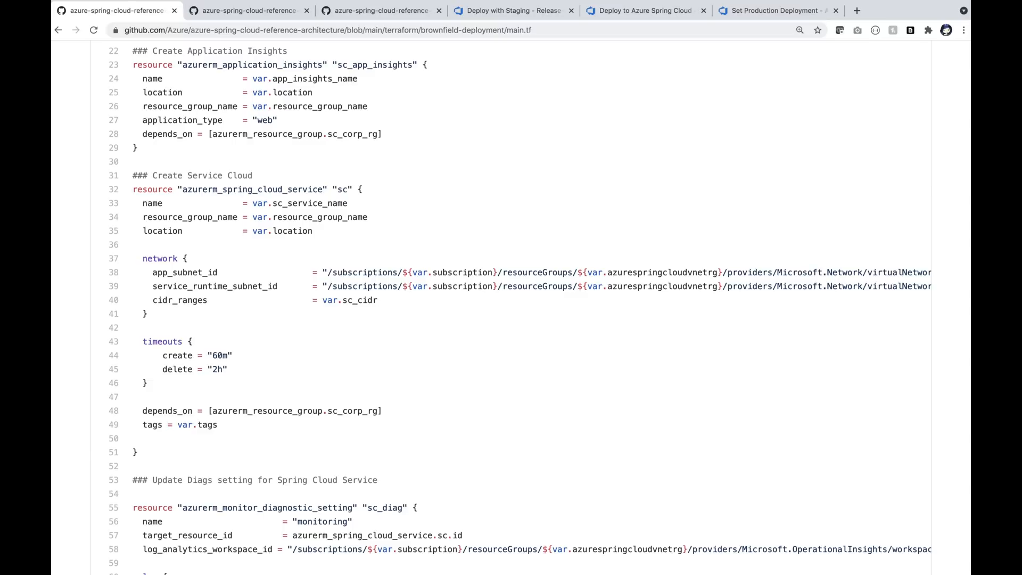
Review the ARM template azuredeploy.json, then the CLI script deploySpringCloud.sh
click(248, 10)
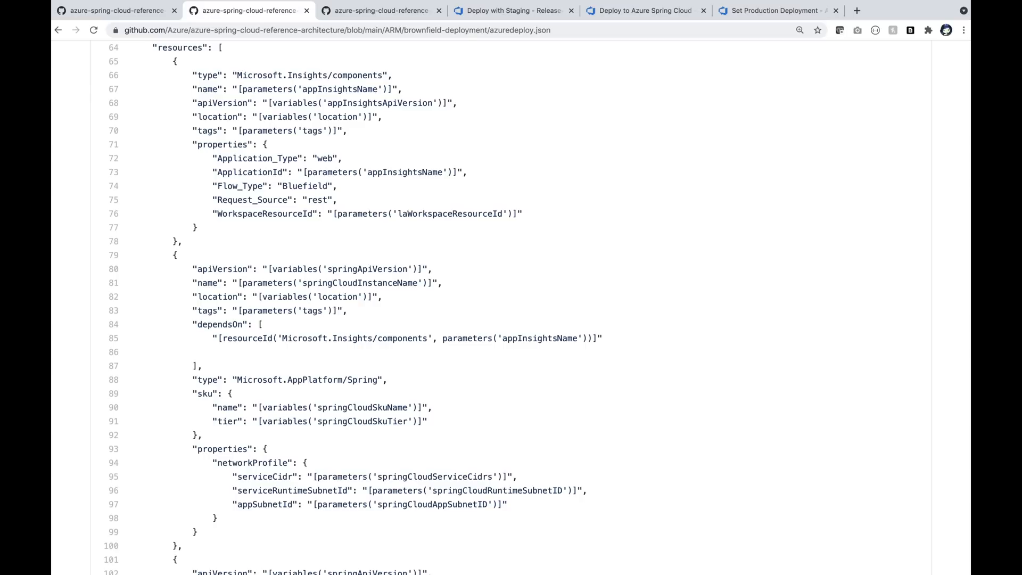
click(381, 11)
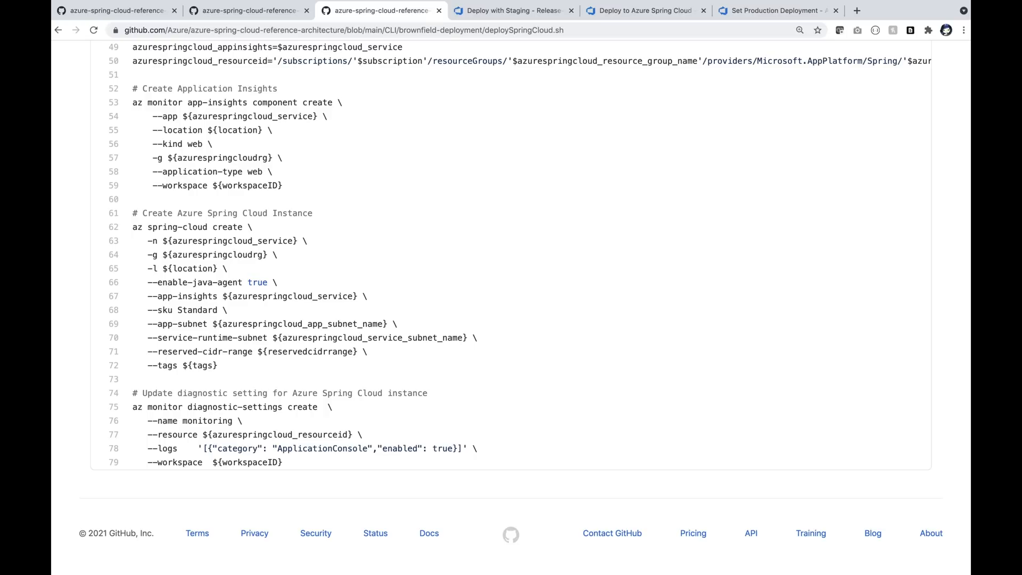
Show Release-7 of Deploy with Staging and scan its stages list, all succeeded
click(514, 11)
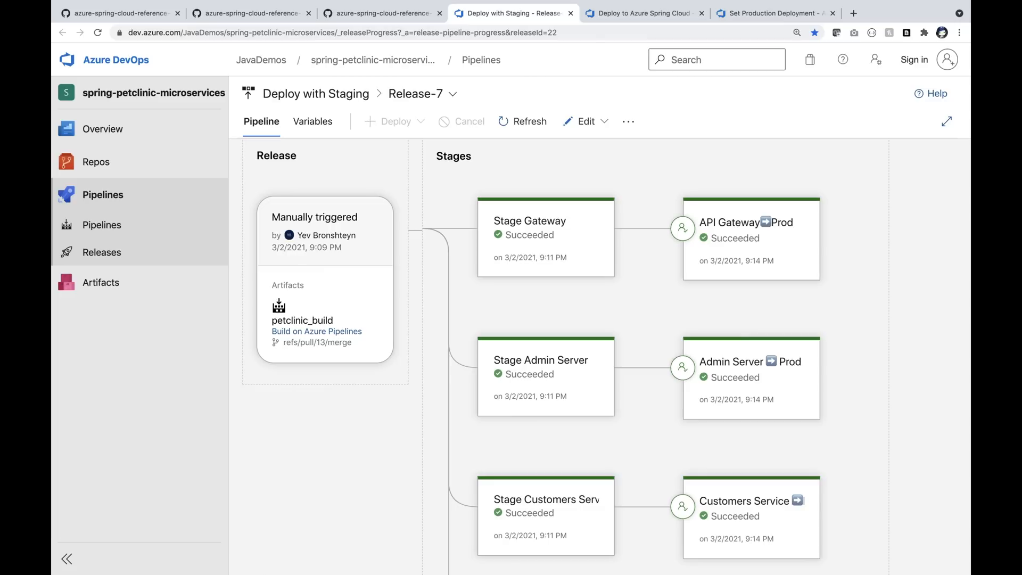
mouse_move(272, 482)
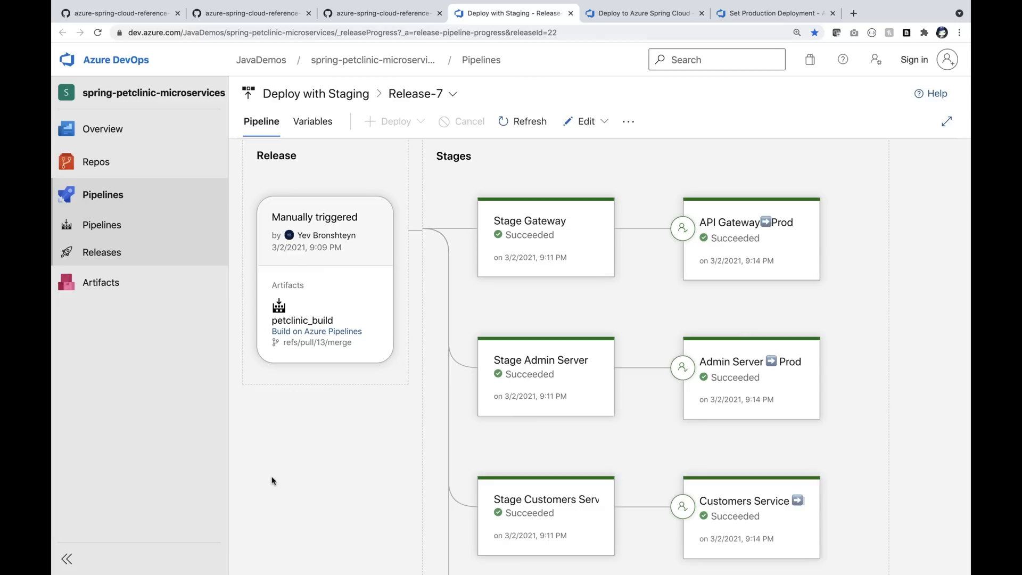
scroll(down, 3)
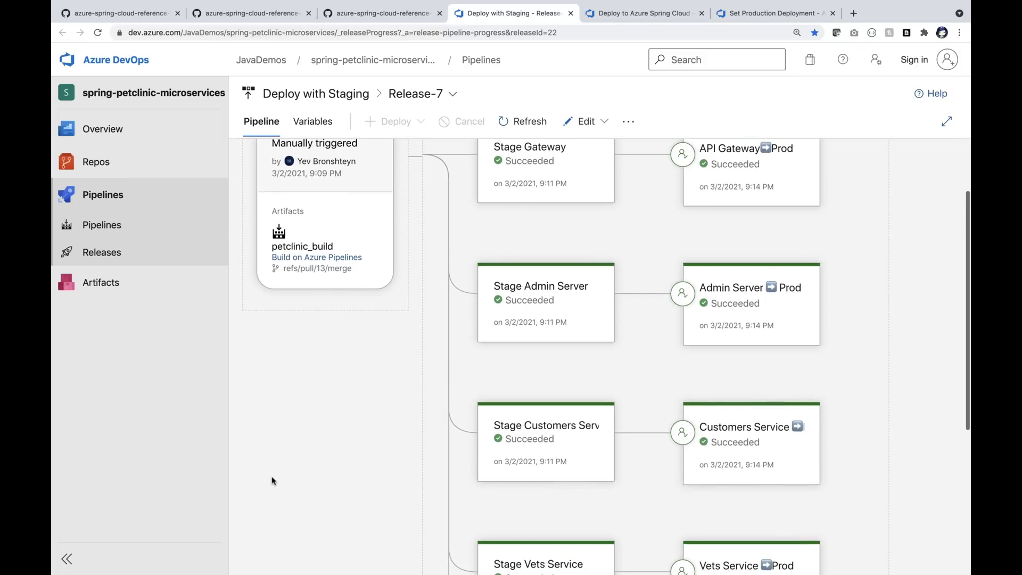
scroll(down, 3)
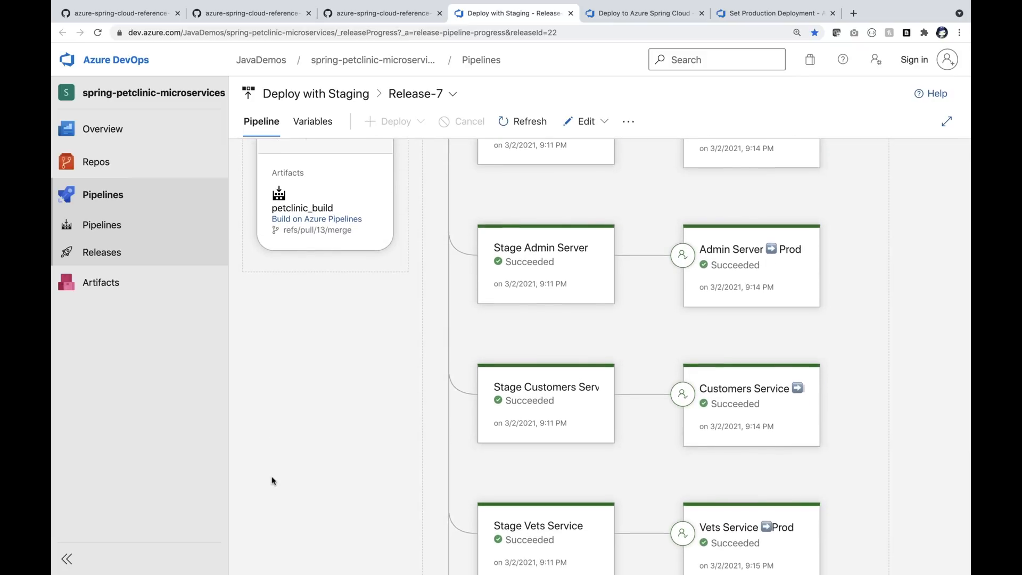
scroll(down, 3)
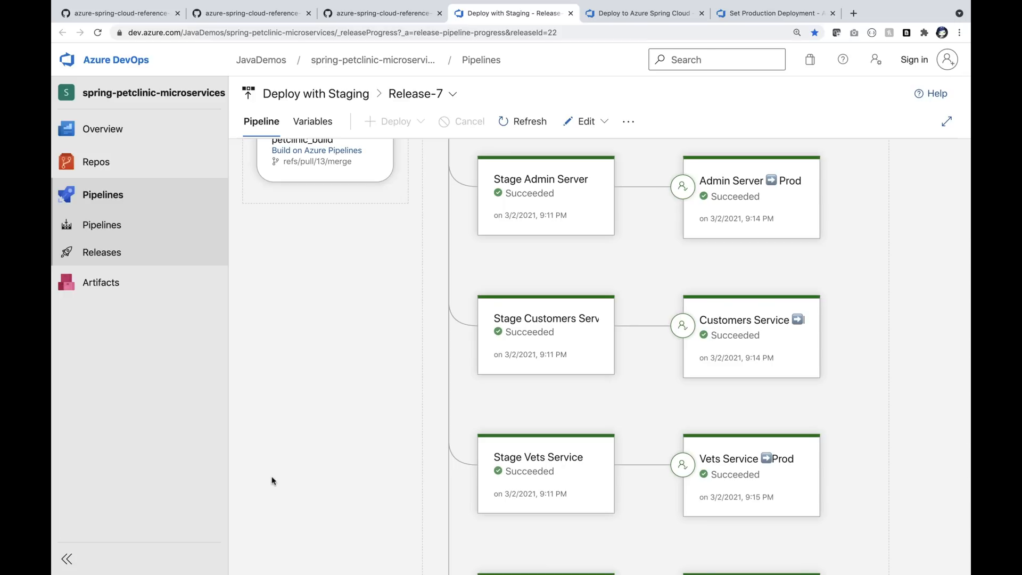
Inspect the Deploy to Azure Spring Cloud task group, then Set Production Deployment
click(642, 13)
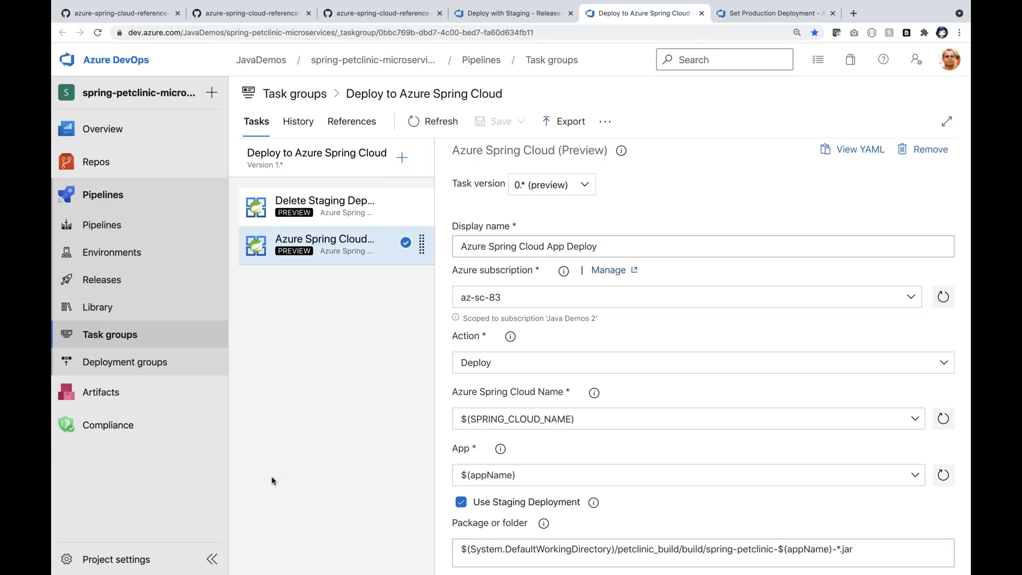
click(774, 13)
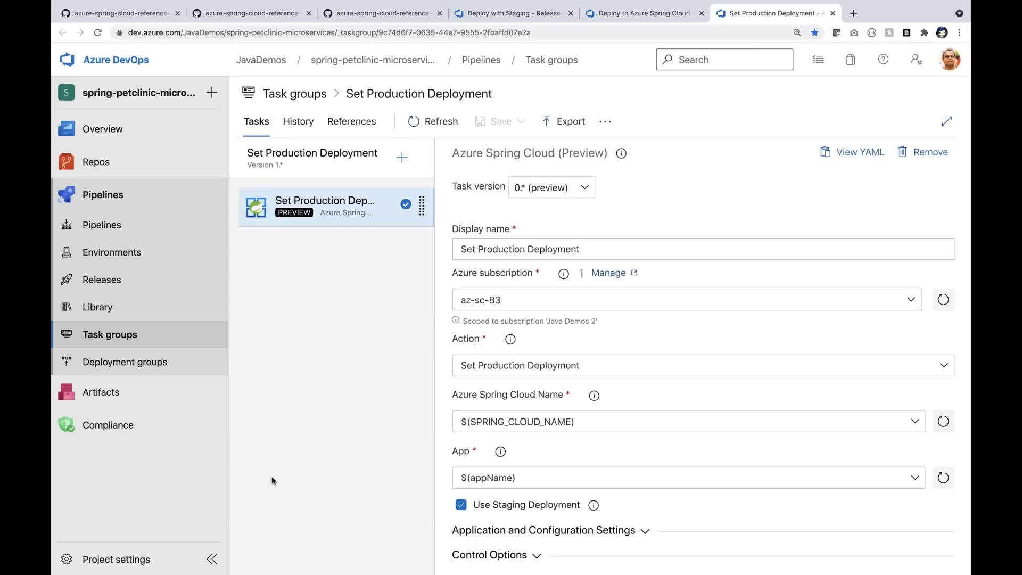